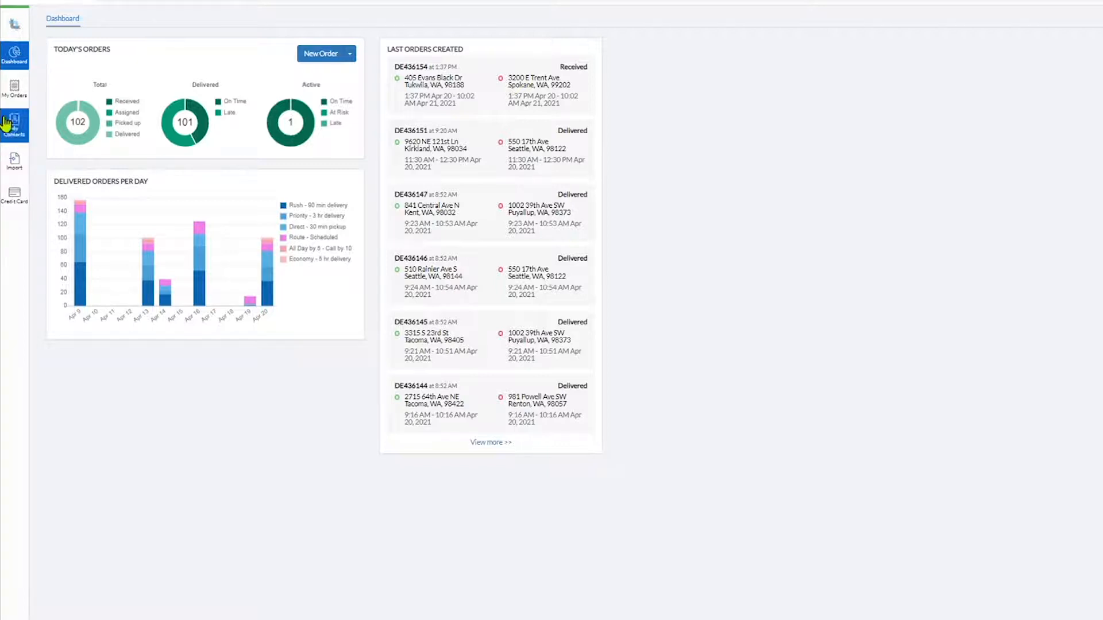
Show the My Orders list covering the past two weeks.
click(14, 92)
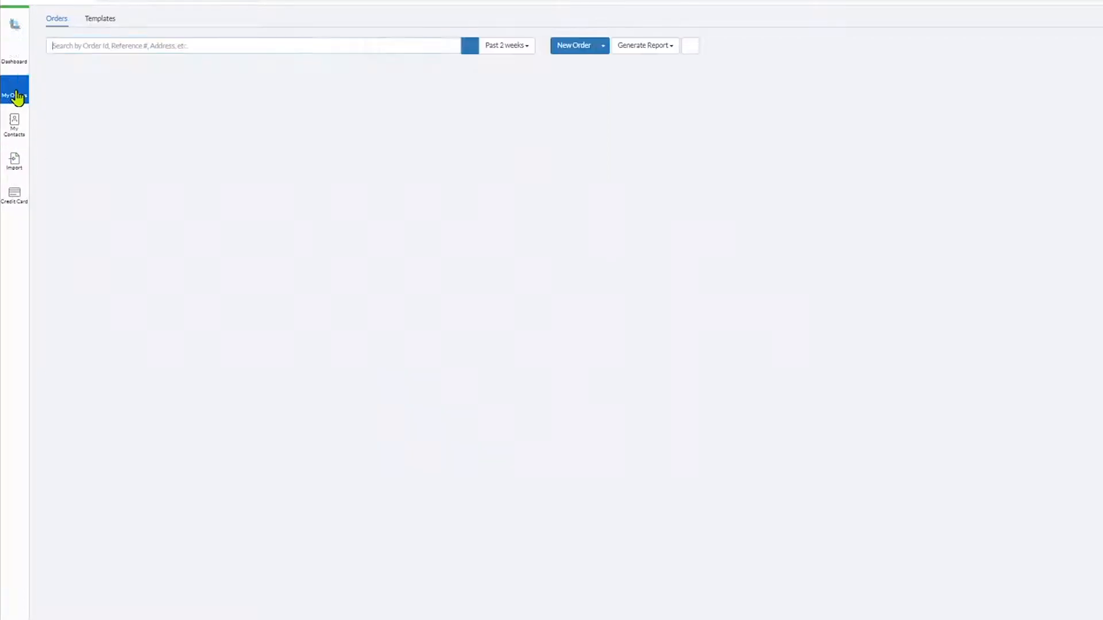
click(14, 92)
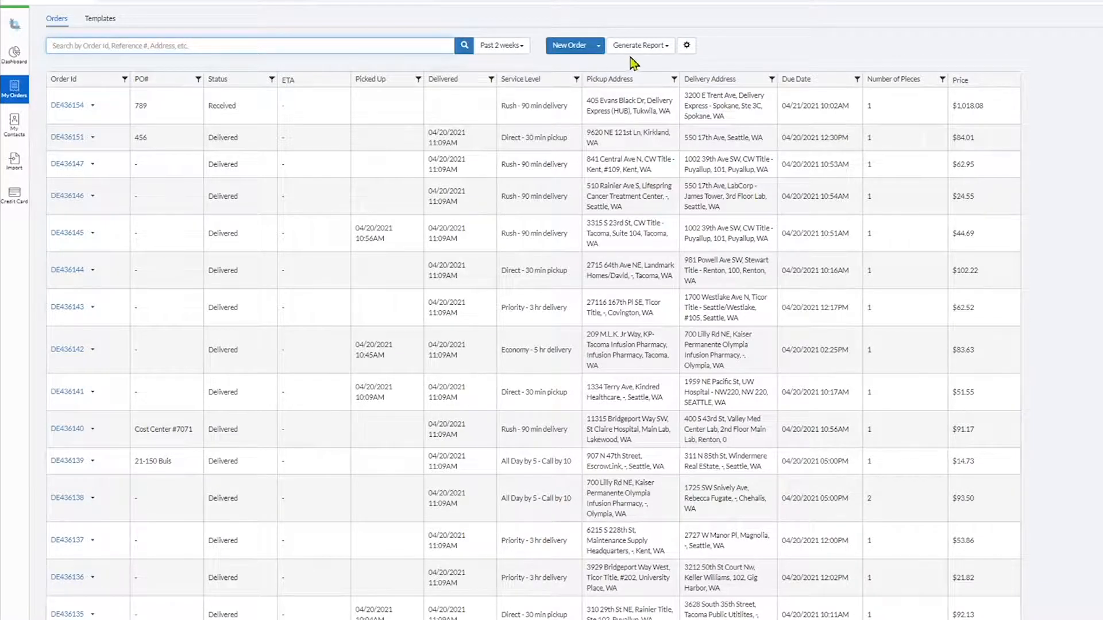
Reveal the Generate Report choices above the orders table.
click(639, 45)
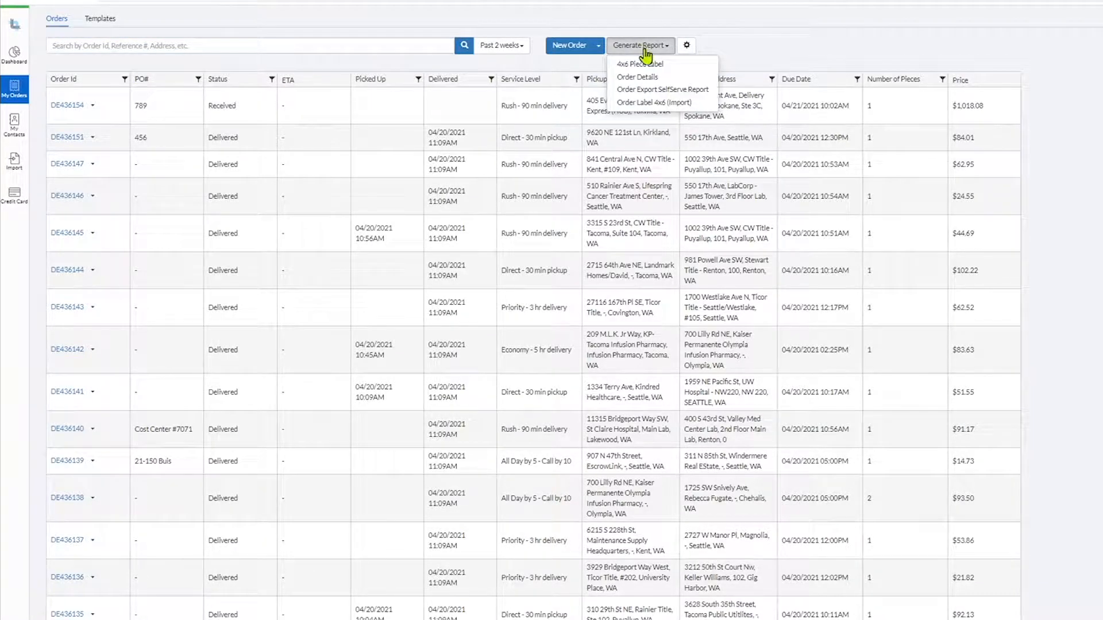
mouse_move(656, 103)
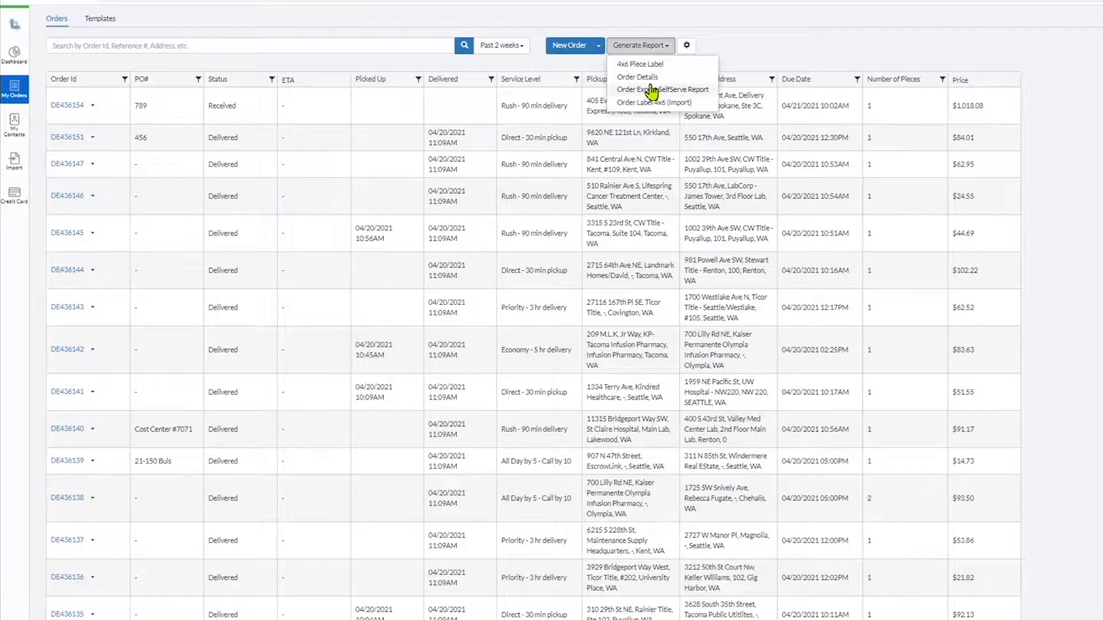
mouse_move(637, 77)
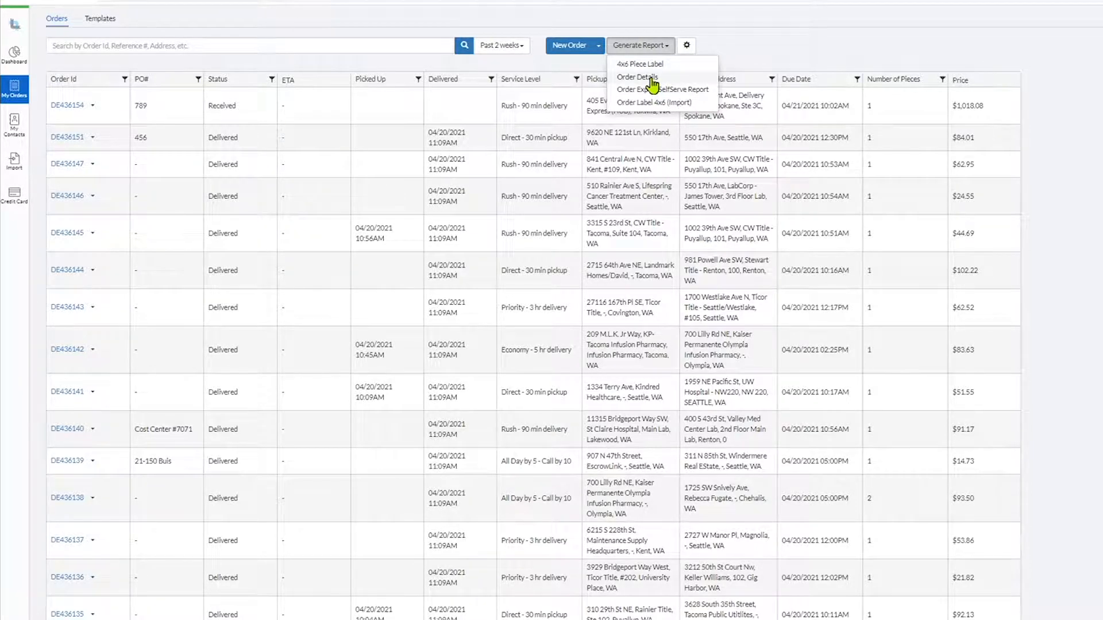
Preview the Order Details report with the To date set to 4/19/2021.
click(636, 77)
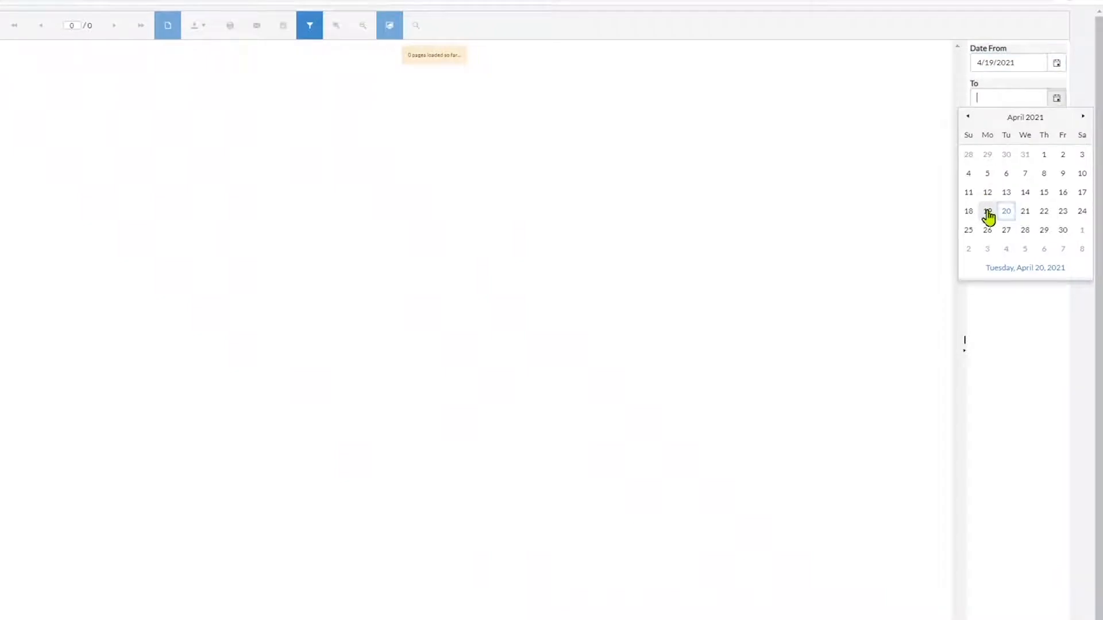
click(968, 212)
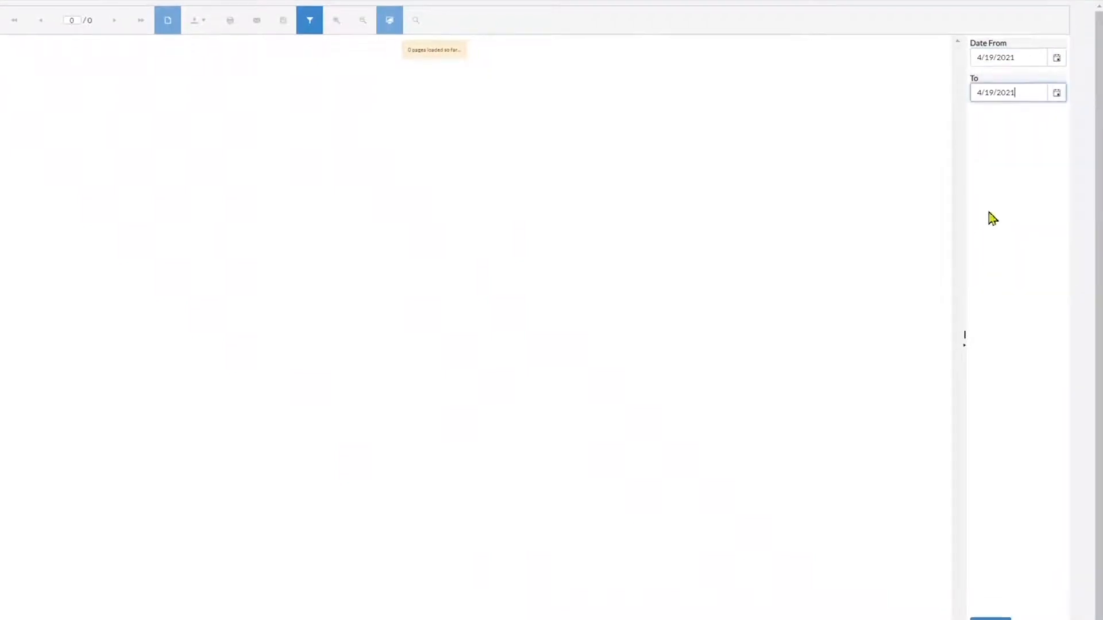
scroll(down, 3)
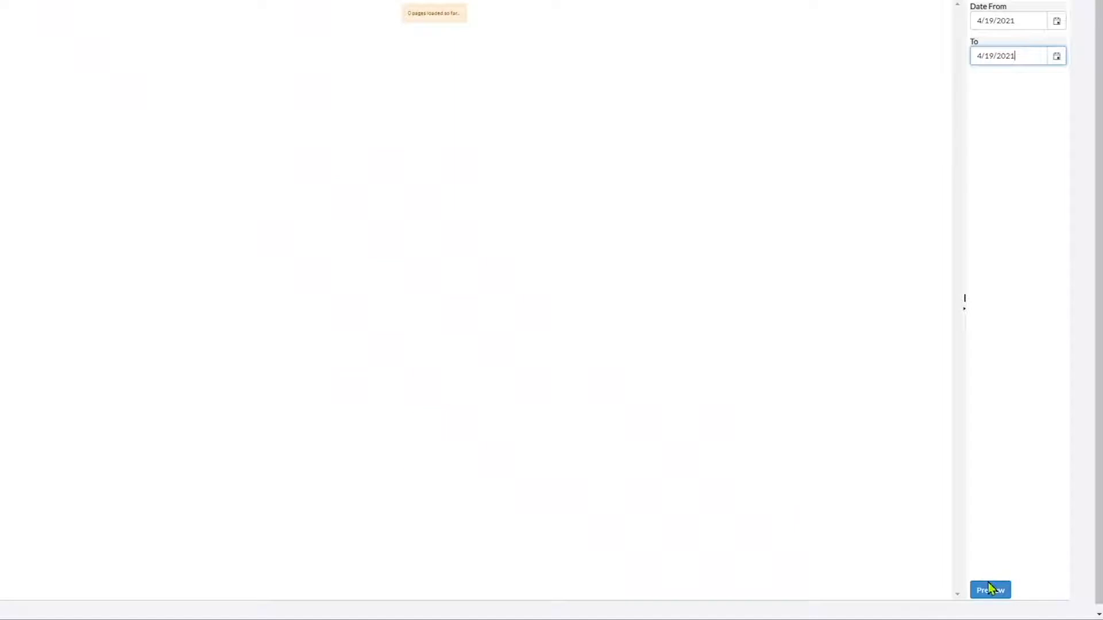
click(989, 590)
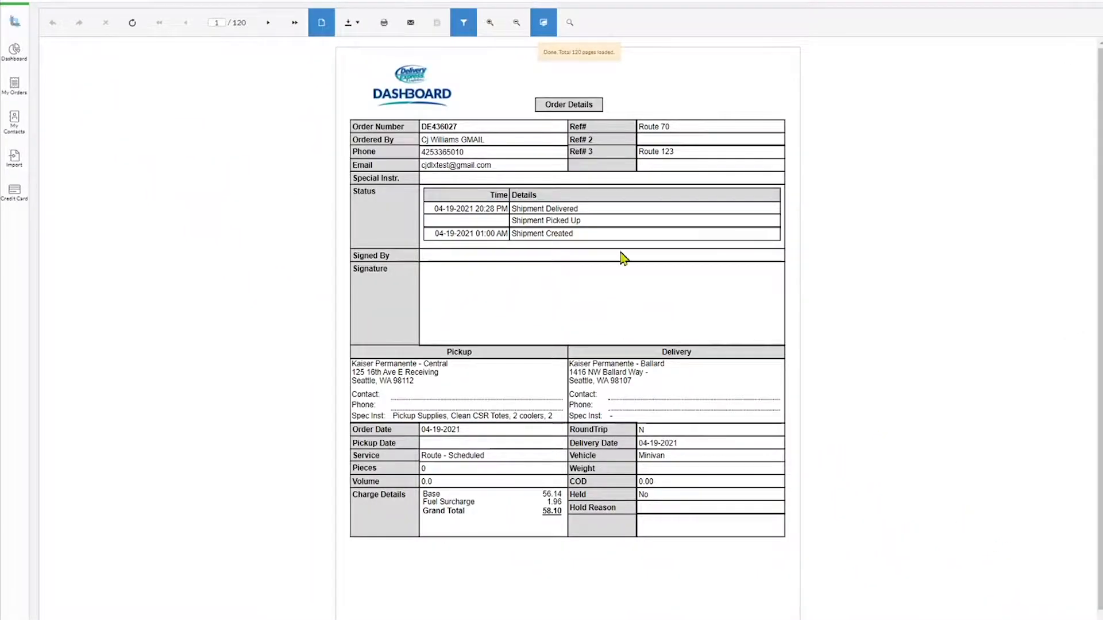
click(347, 23)
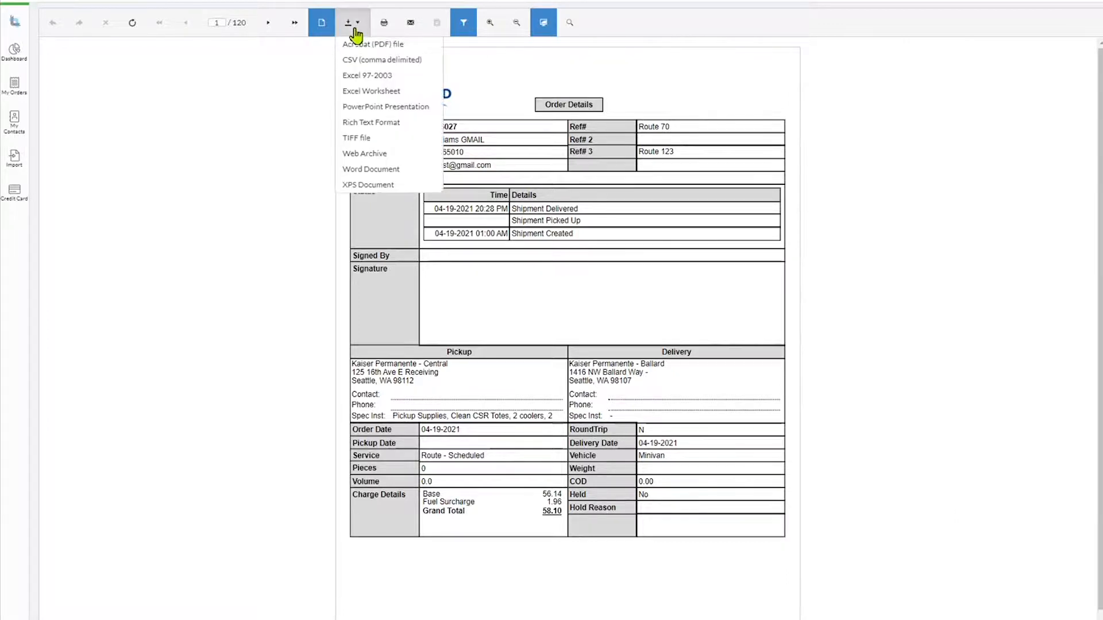
mouse_move(353, 111)
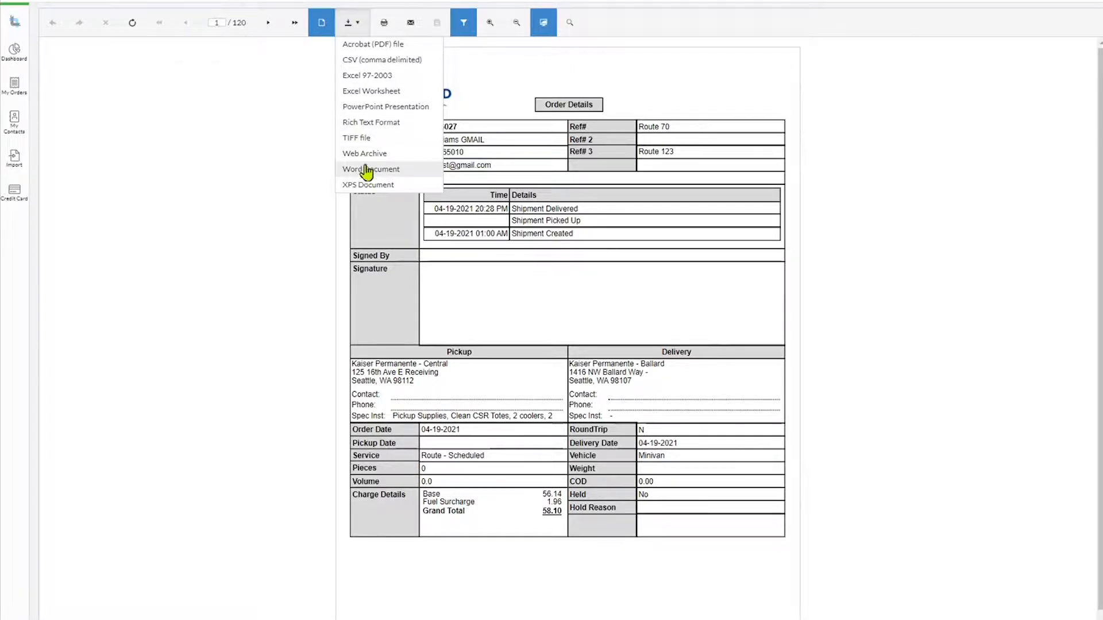
mouse_move(364, 154)
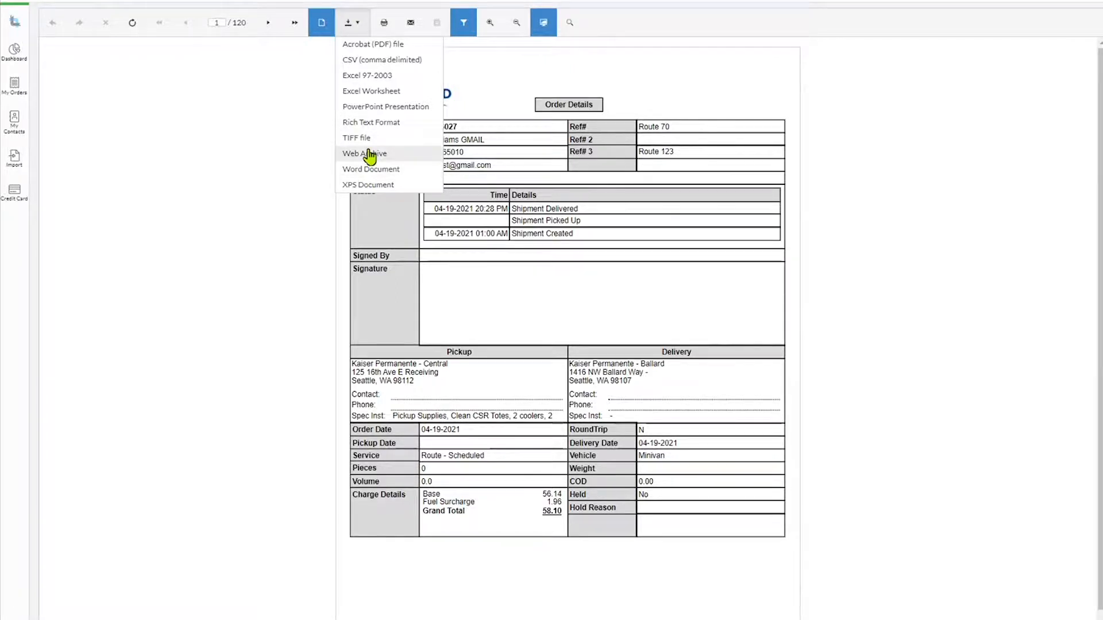
mouse_move(365, 126)
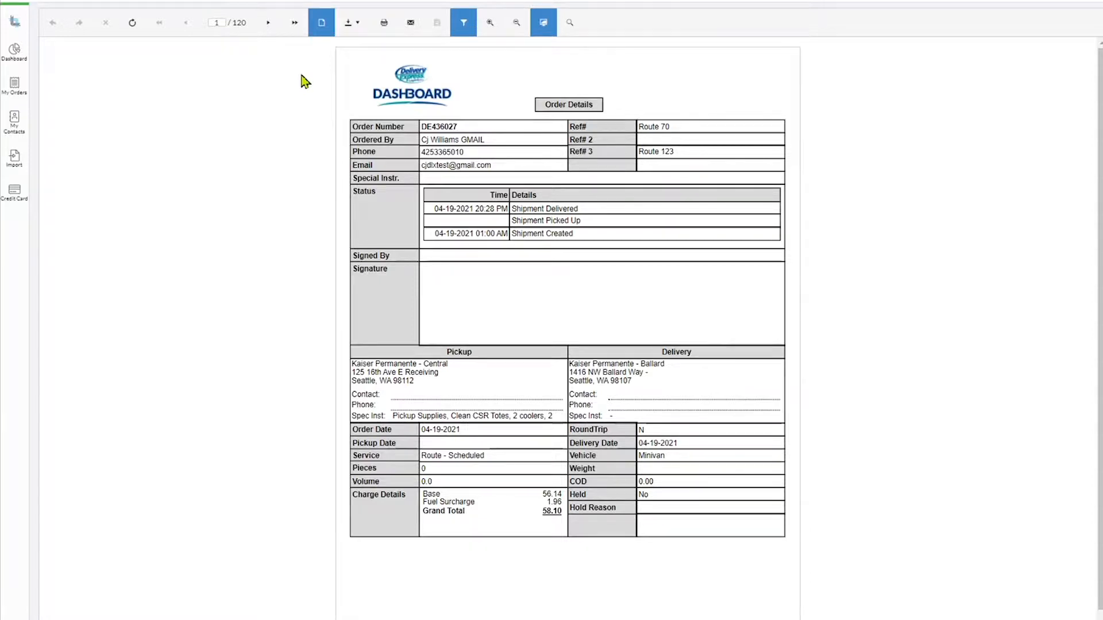
mouse_move(294, 79)
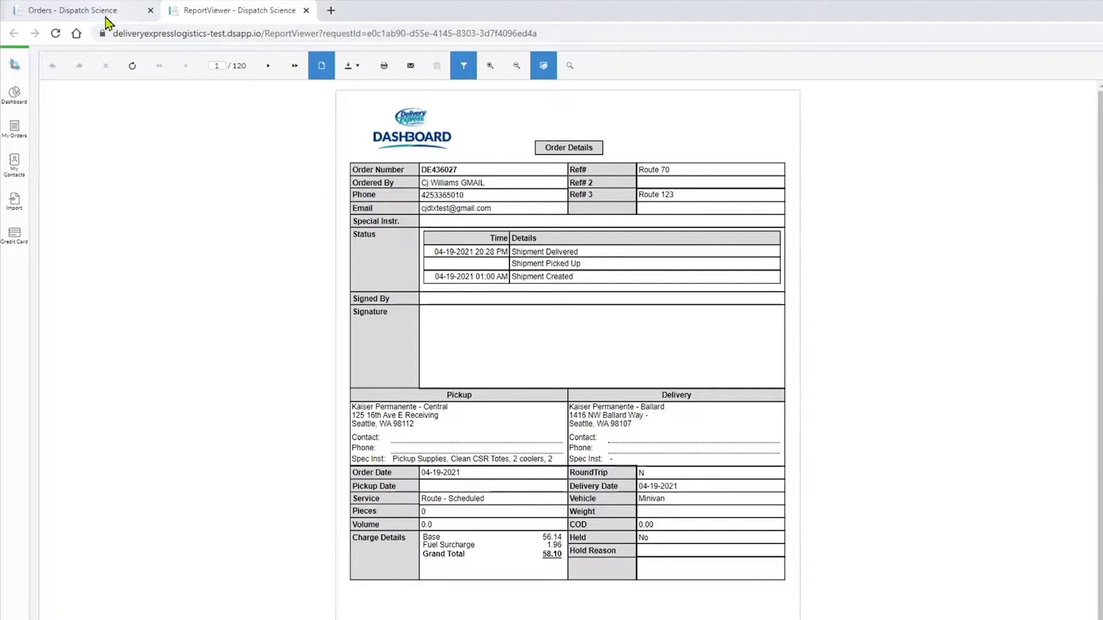
mouse_move(70, 11)
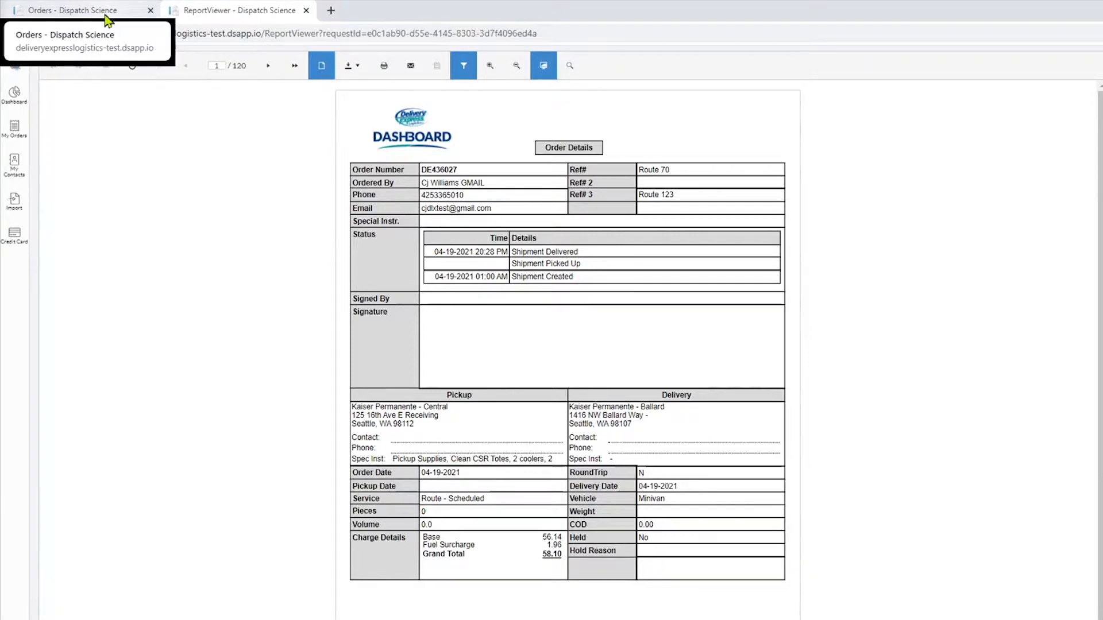
Return to the Orders browser tab, leaving the report preview aside.
click(70, 11)
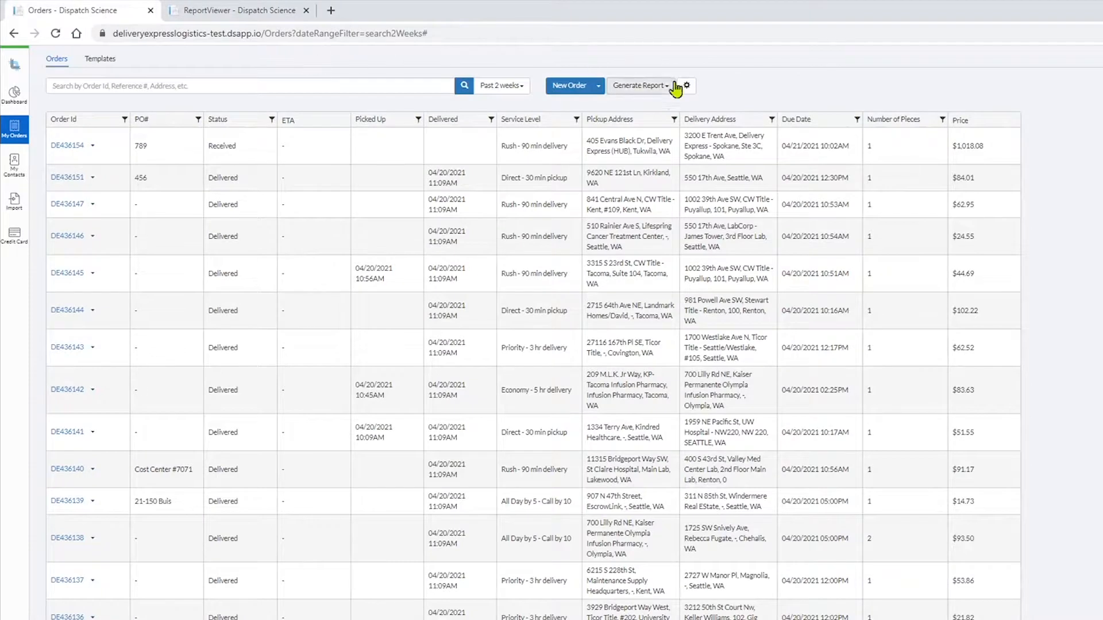
Show the orders grid's gear options, including Export data.
click(686, 85)
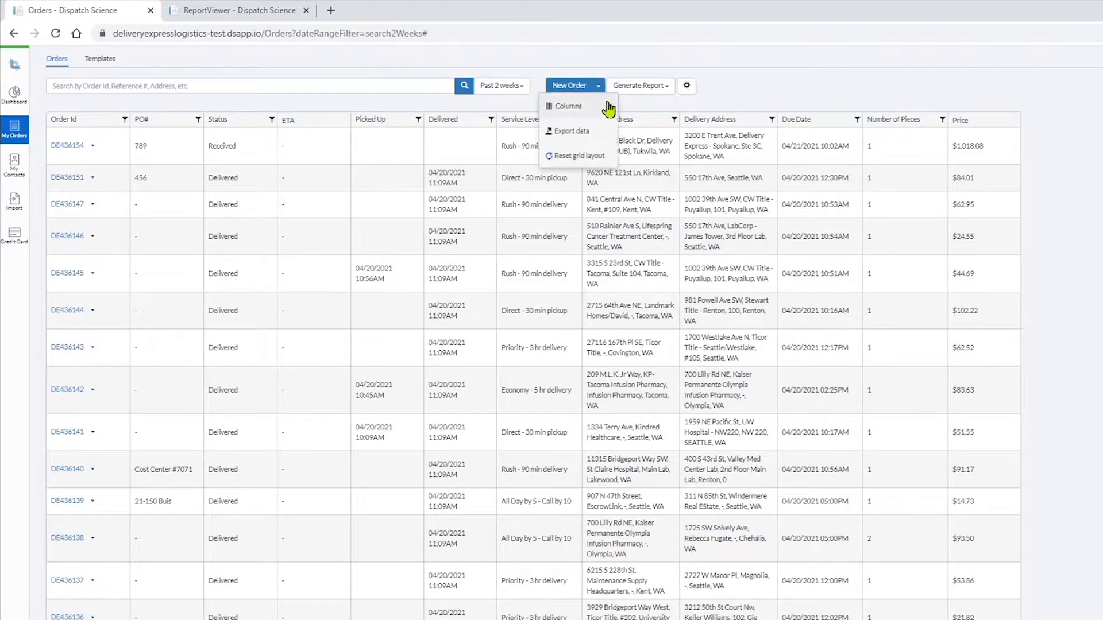
mouse_move(574, 134)
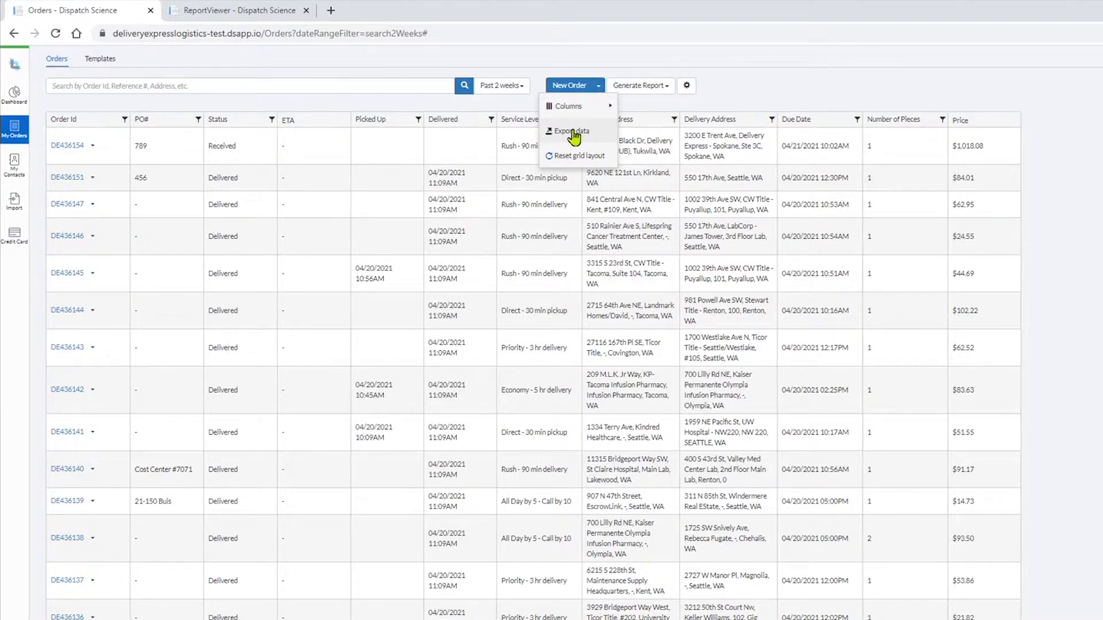
mouse_move(468, 66)
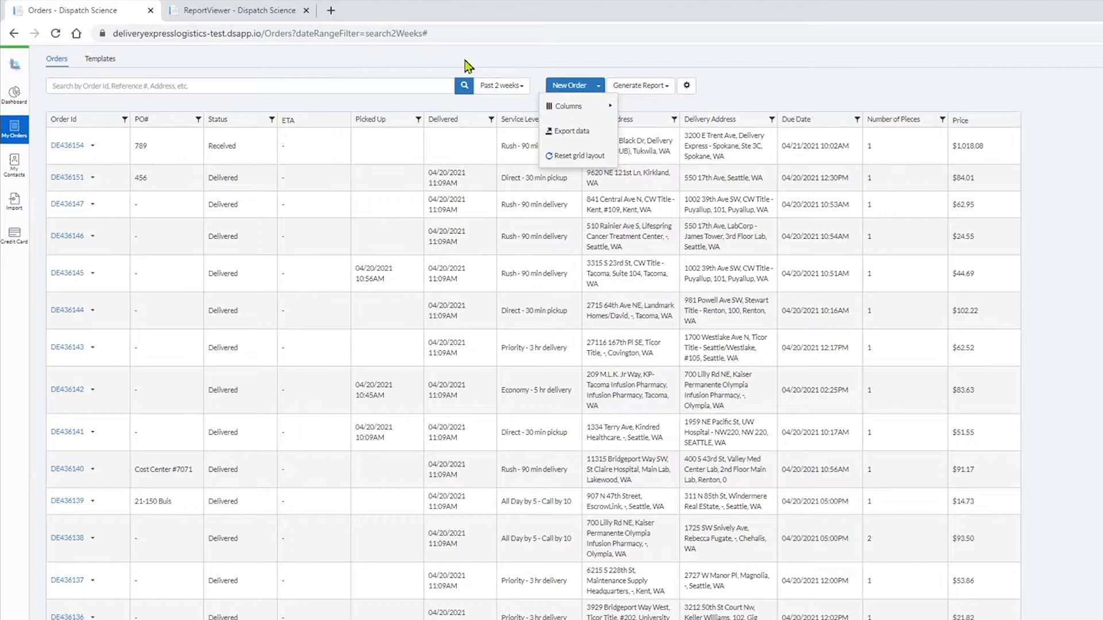